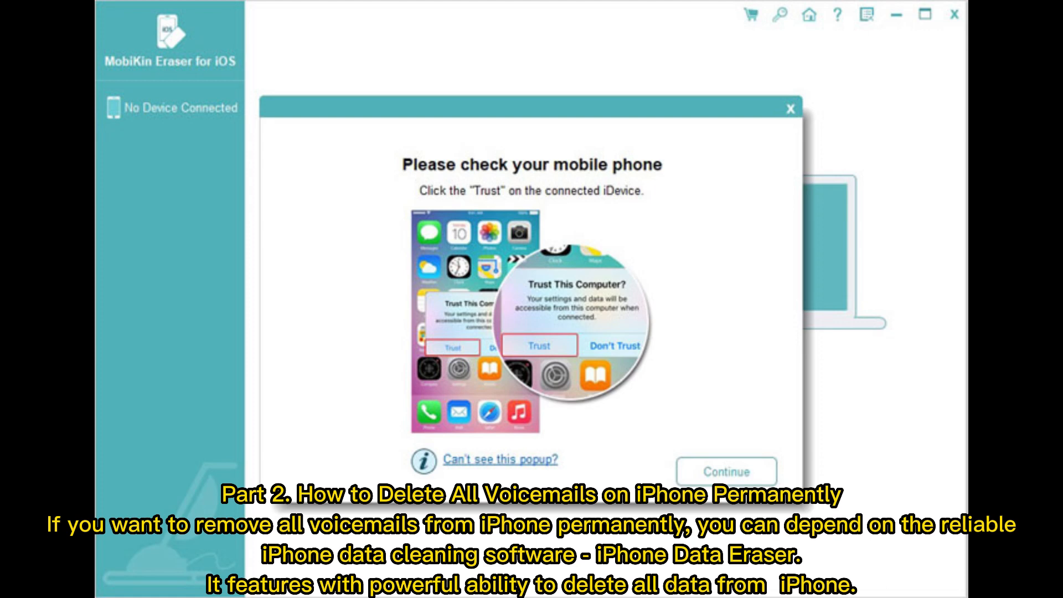
# - Confirm the trust prompt with Continue so the iPhone erase starts running
pyautogui.click(724, 471)
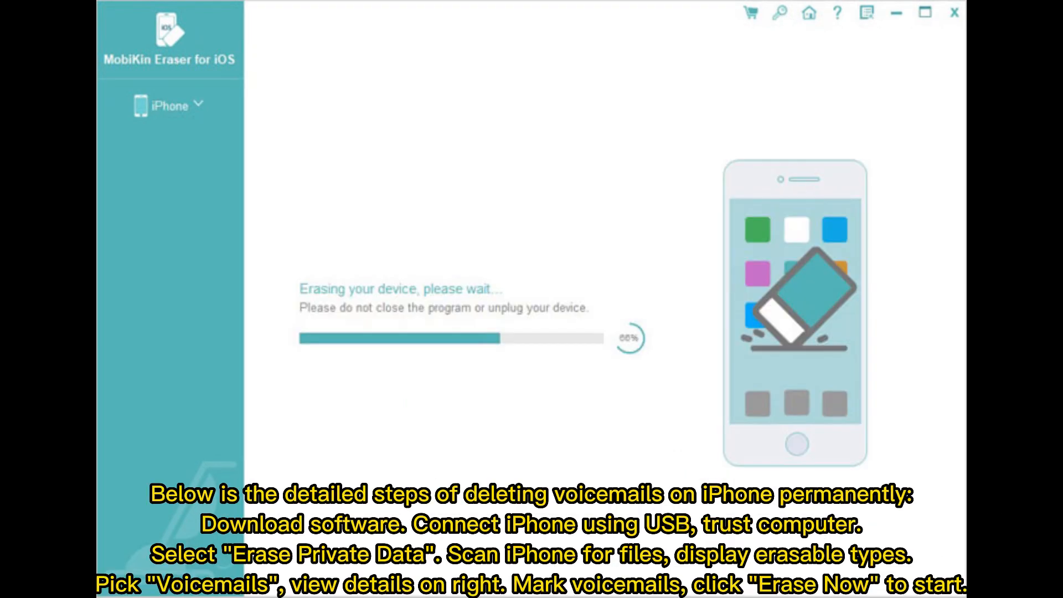